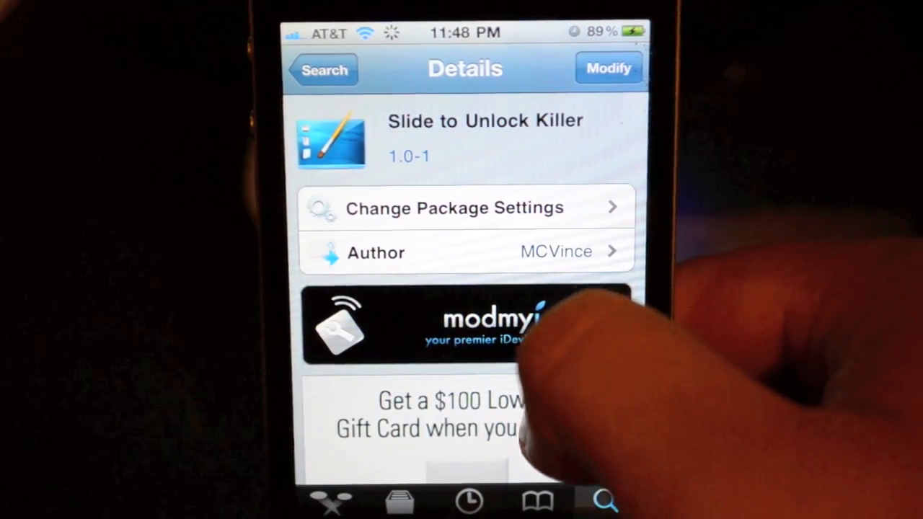
Step: Scroll down through the Slide to Unlock Killer package details in Cydia
scroll(down, 3)
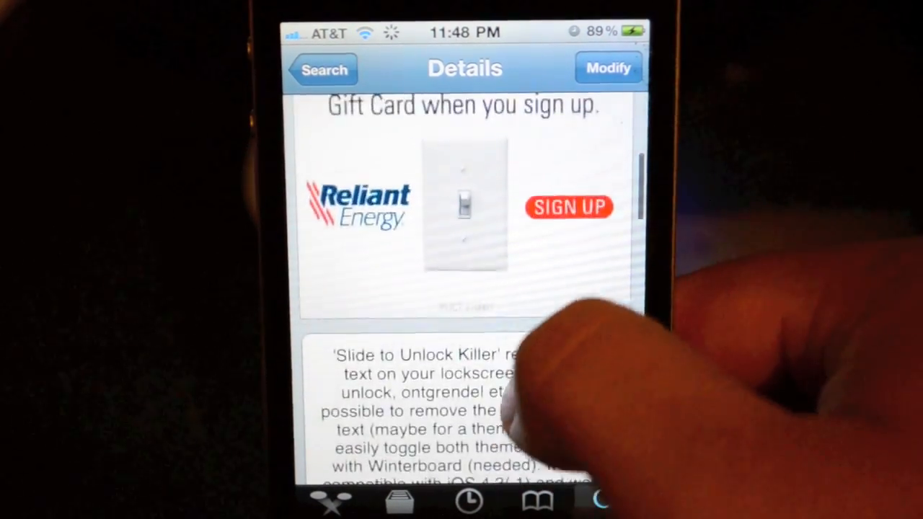
scroll(down, 3)
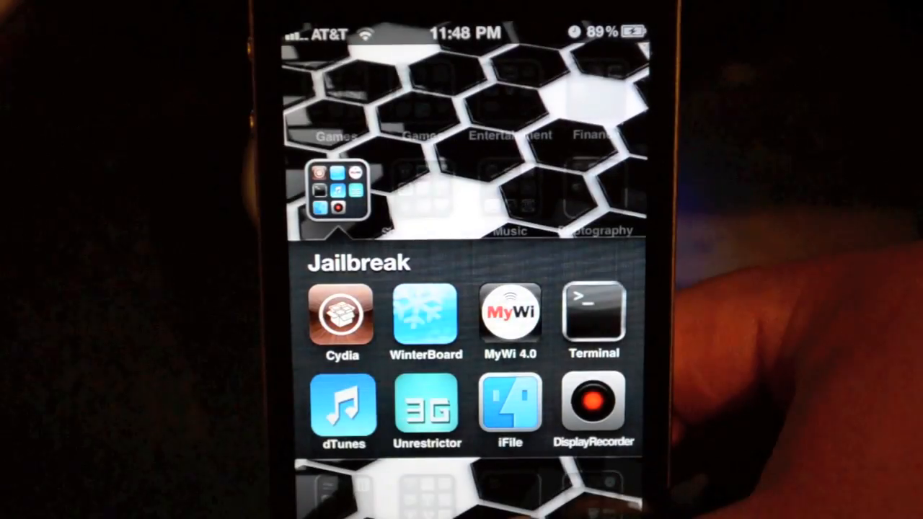
Step: Launch WinterBoard from the Jailbreak folder and go to Select Themes
click(425, 310)
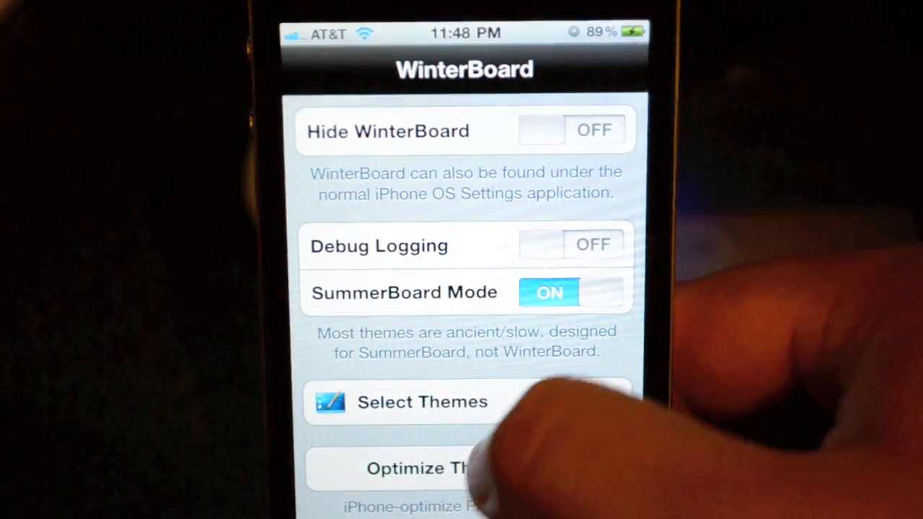
click(421, 403)
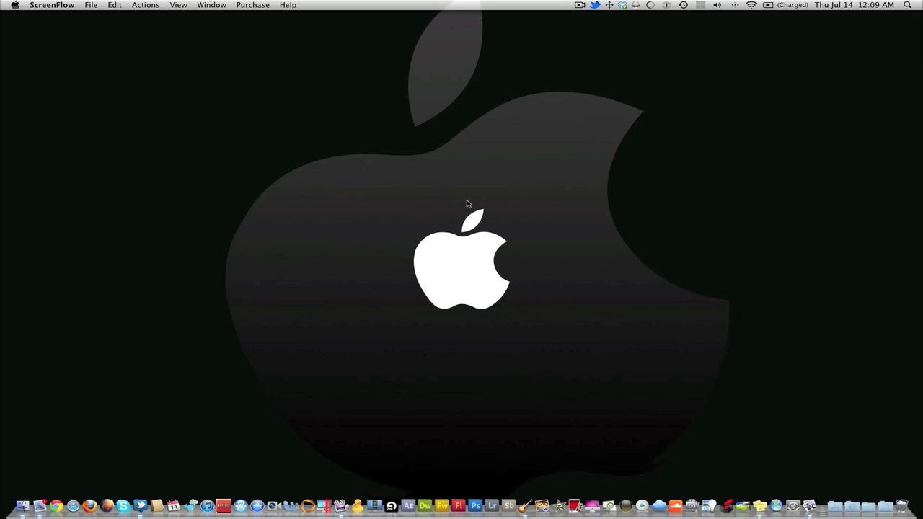
mouse_move(467, 210)
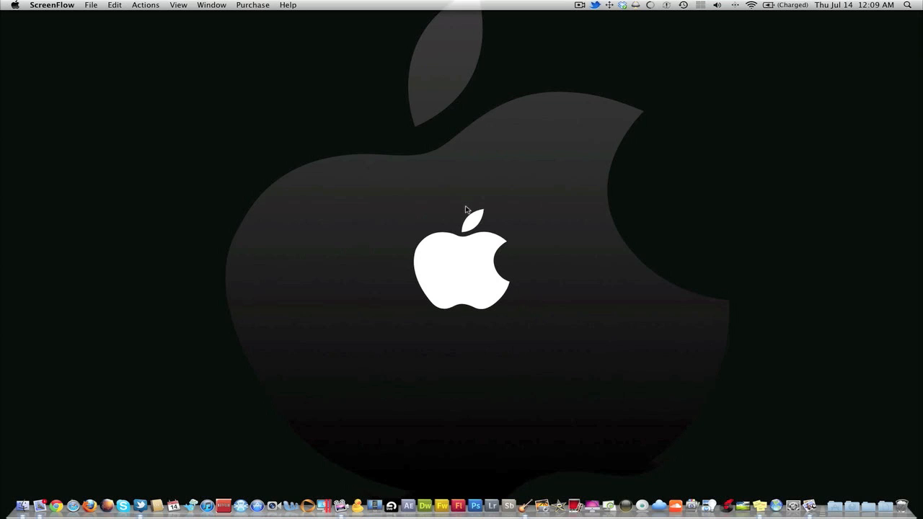
mouse_move(351, 491)
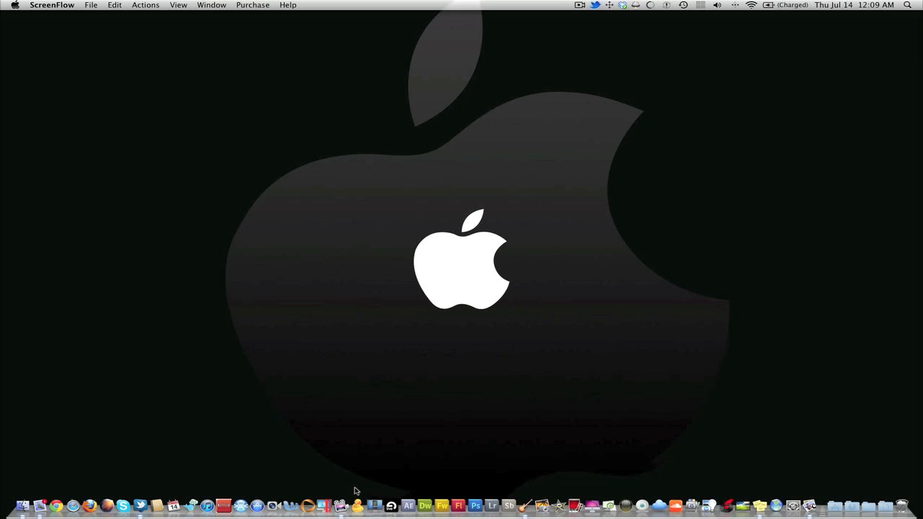
mouse_move(364, 502)
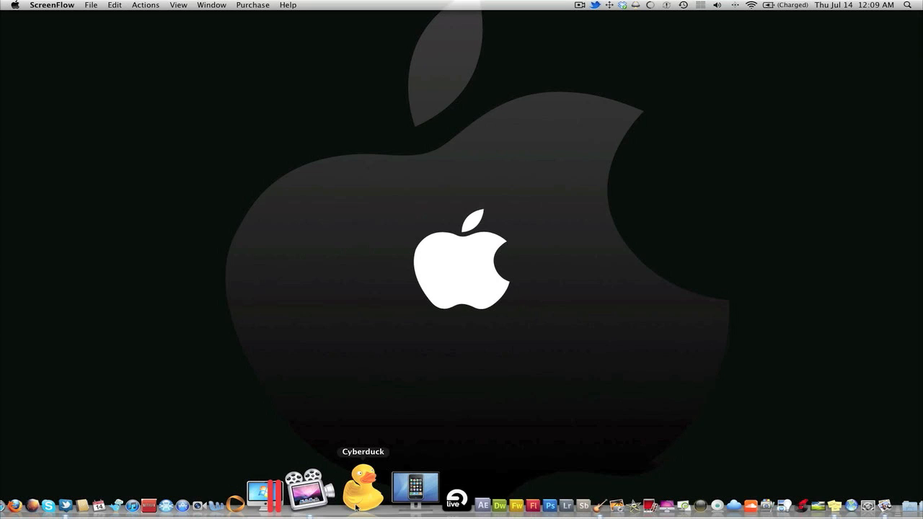
Step: Launch Cyberduck from the Dock so its Bookmarks window shows
click(361, 501)
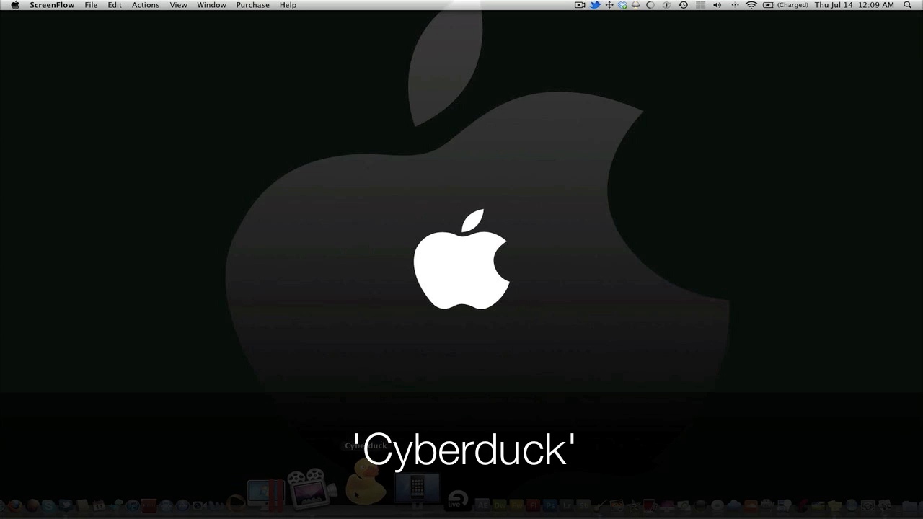
click(364, 501)
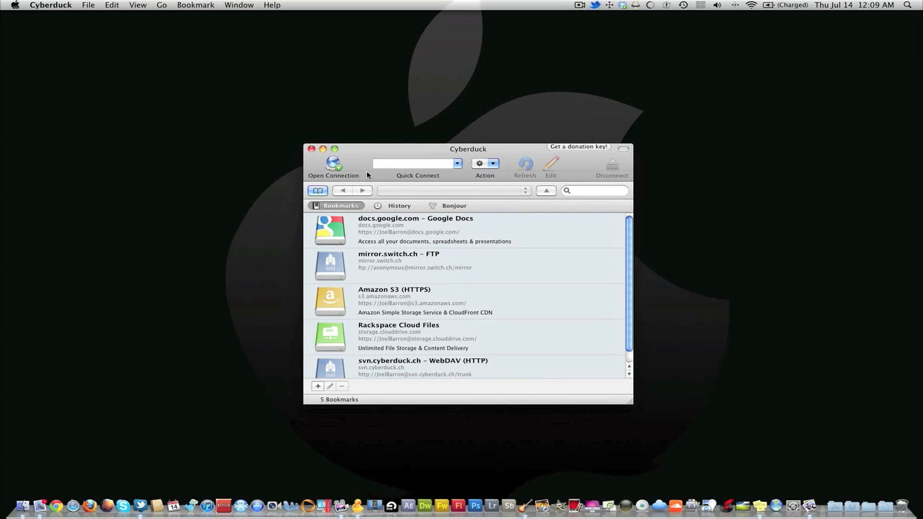
mouse_move(357, 500)
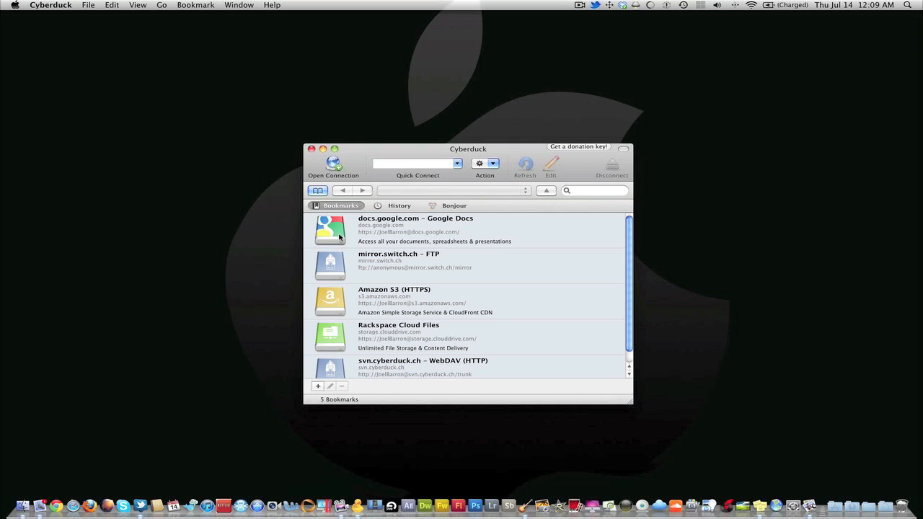
mouse_move(333, 164)
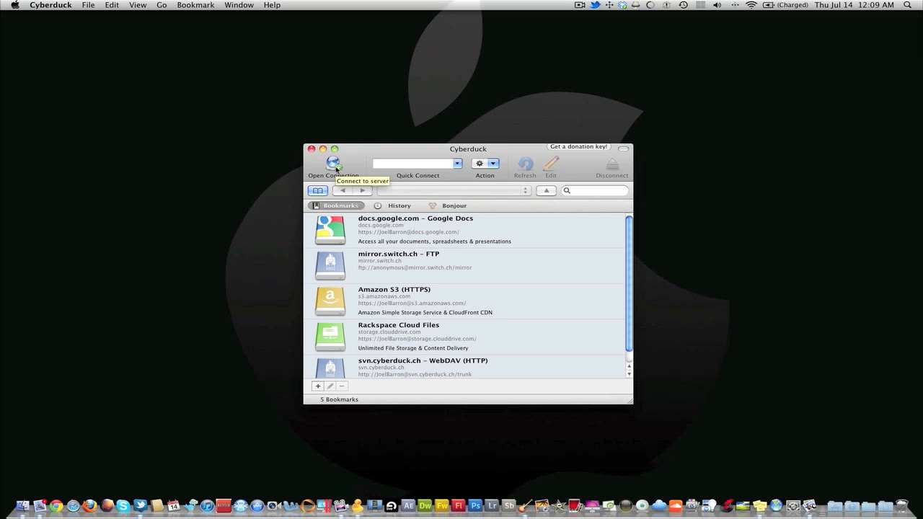
mouse_move(361, 514)
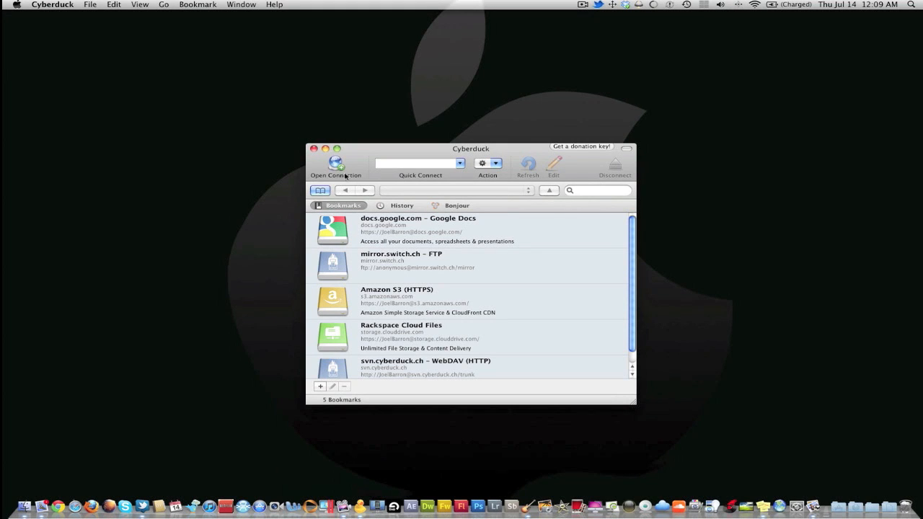
Step: Start a new connection and choose SFTP (SSH File Transfer Protocol) as its protocol
click(335, 161)
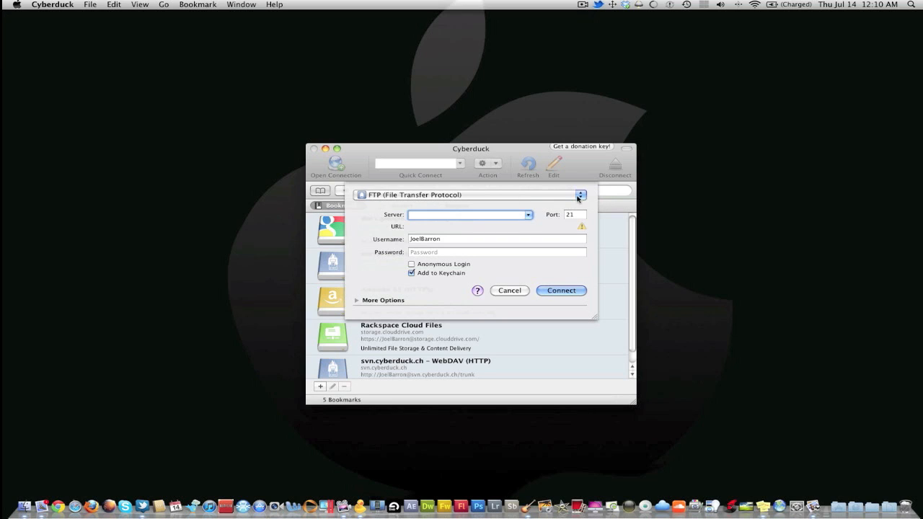
click(580, 195)
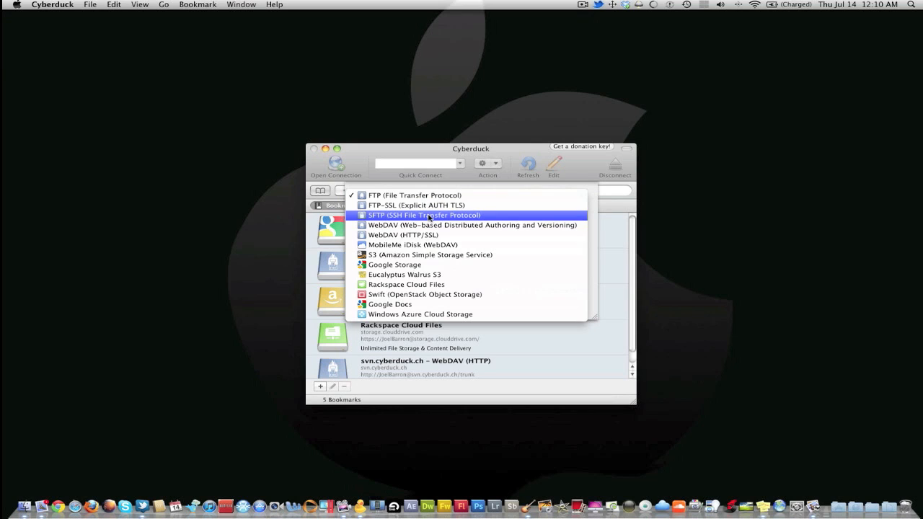
click(425, 215)
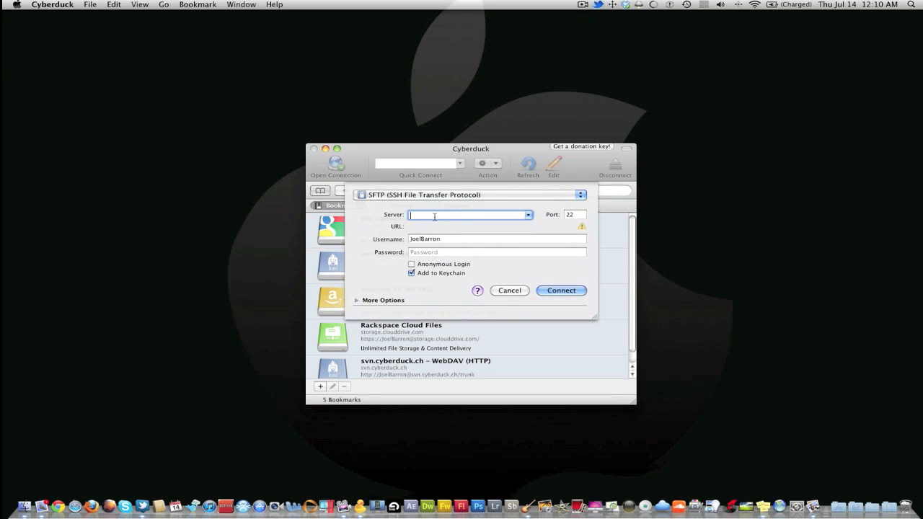
mouse_move(557, 207)
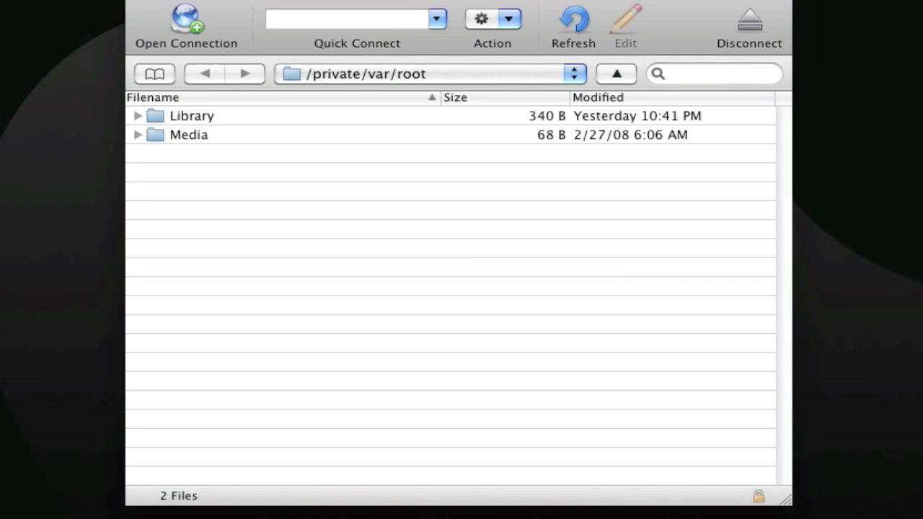
mouse_move(248, 118)
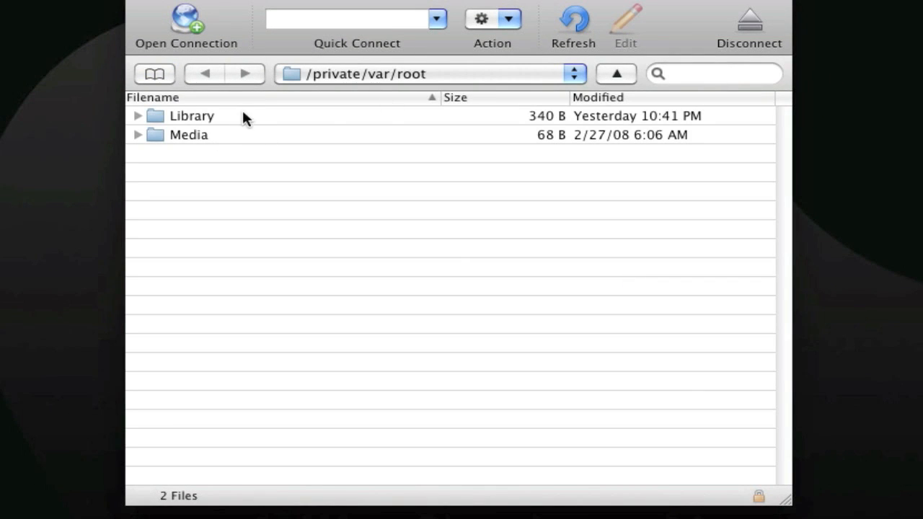
mouse_move(386, 75)
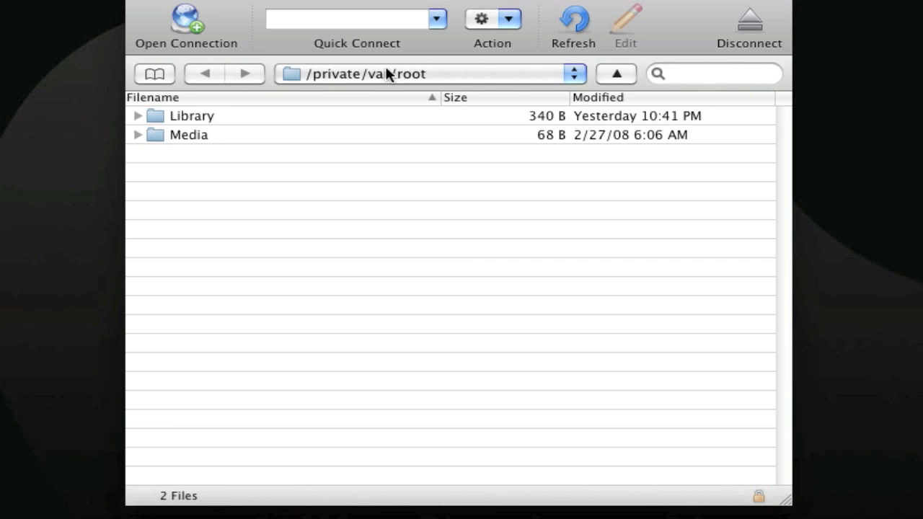
Step: Jump to the root folder and browse into /var
click(574, 73)
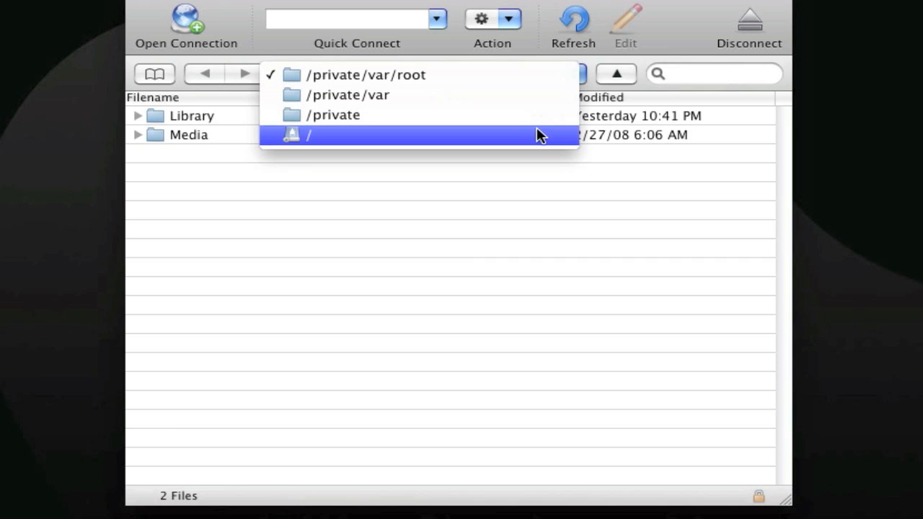
mouse_move(314, 139)
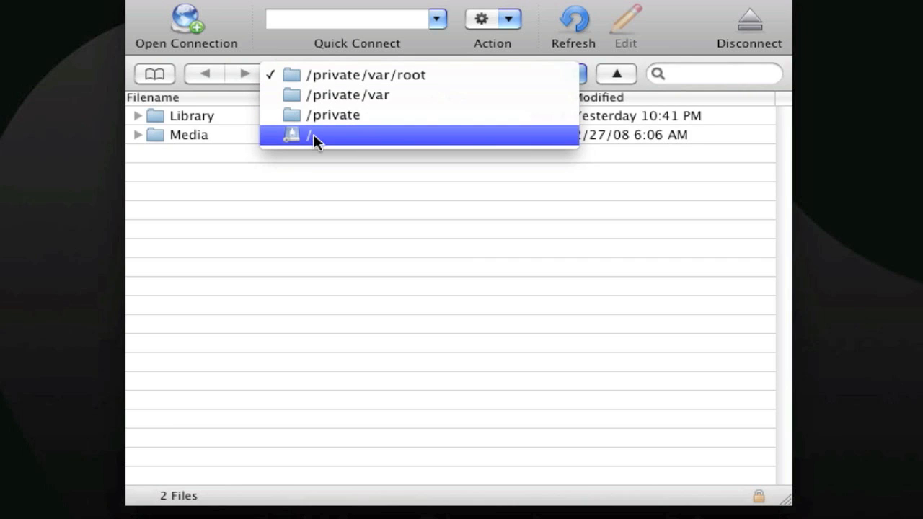
mouse_move(320, 144)
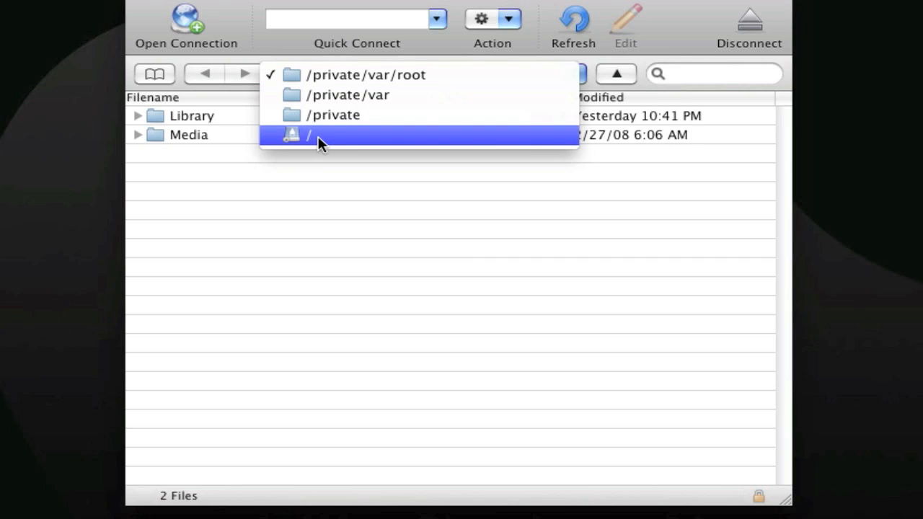
click(316, 136)
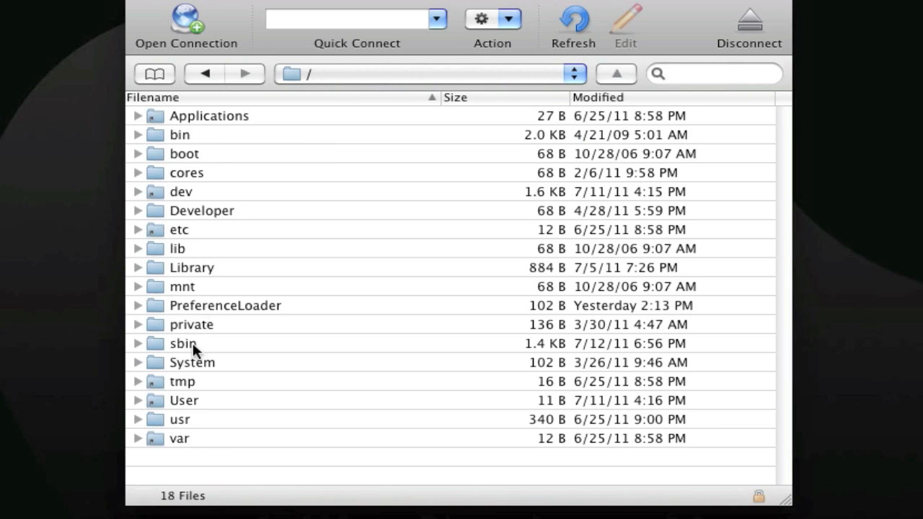
mouse_move(181, 444)
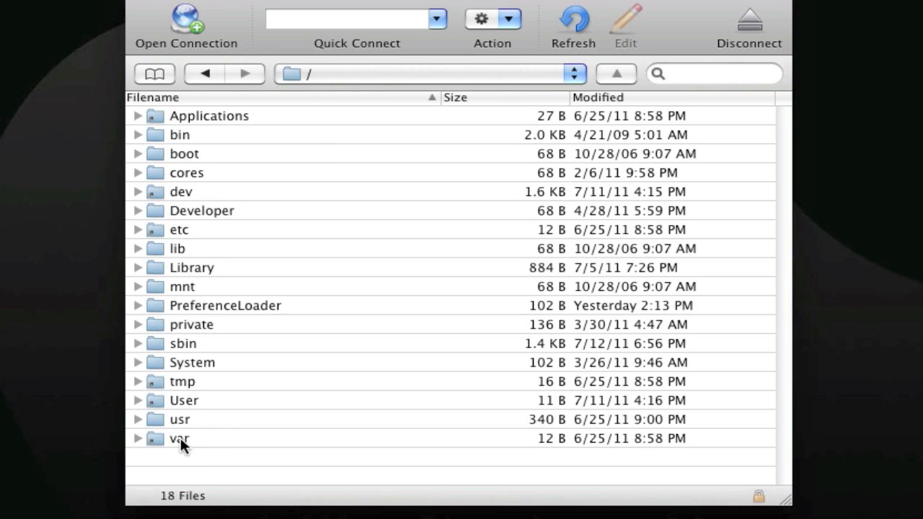
double_click(179, 439)
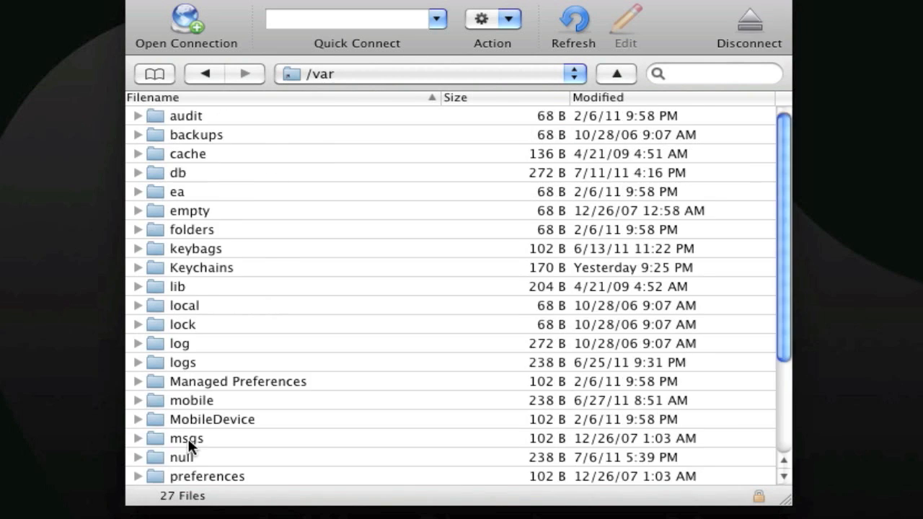
scroll(down, 3)
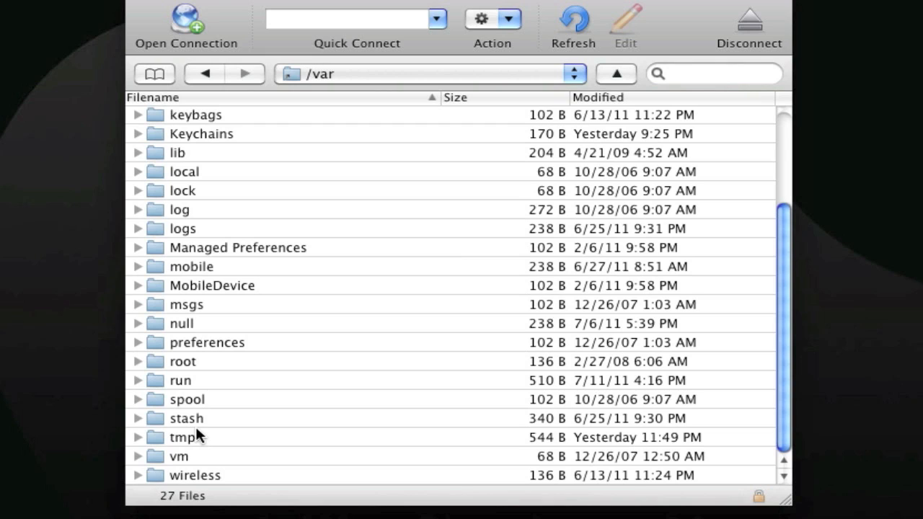
mouse_move(202, 437)
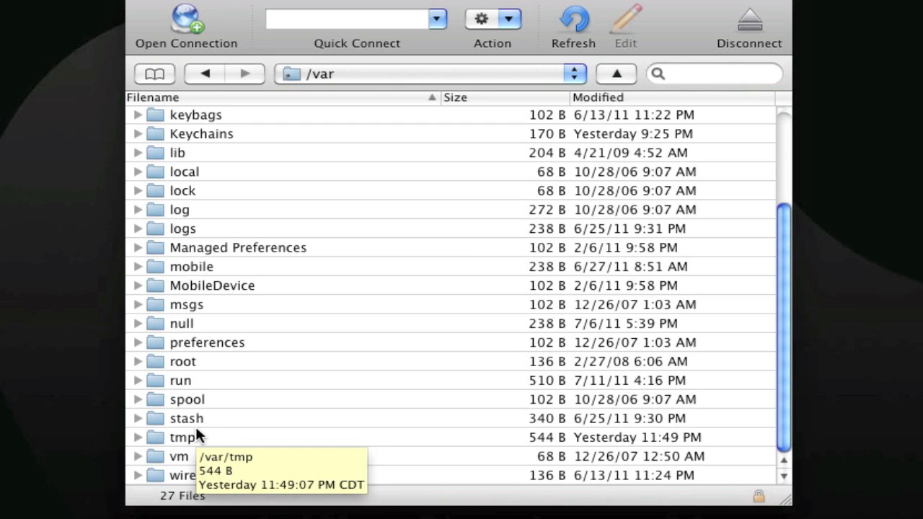
mouse_move(201, 424)
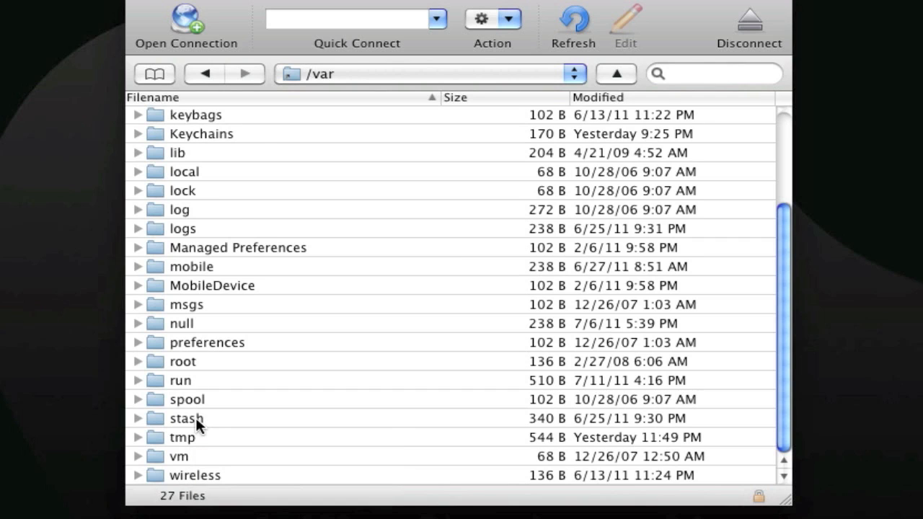
Step: Browse through stash and Themes.aVJv8Y into the Typophone 4.theme folder
double_click(186, 418)
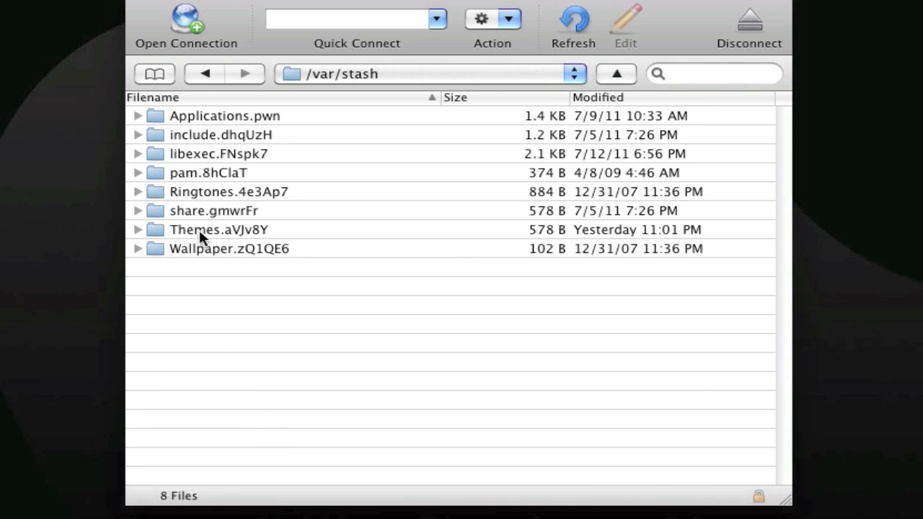
double_click(217, 229)
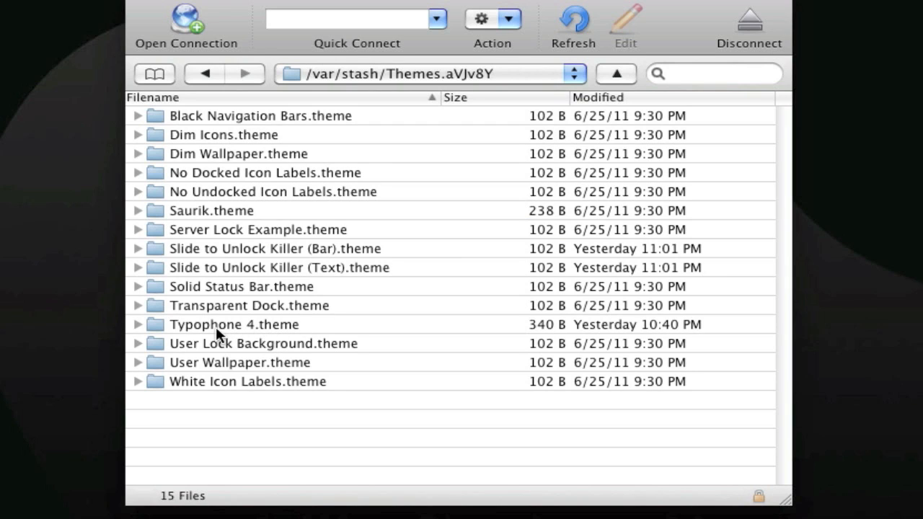
click(234, 324)
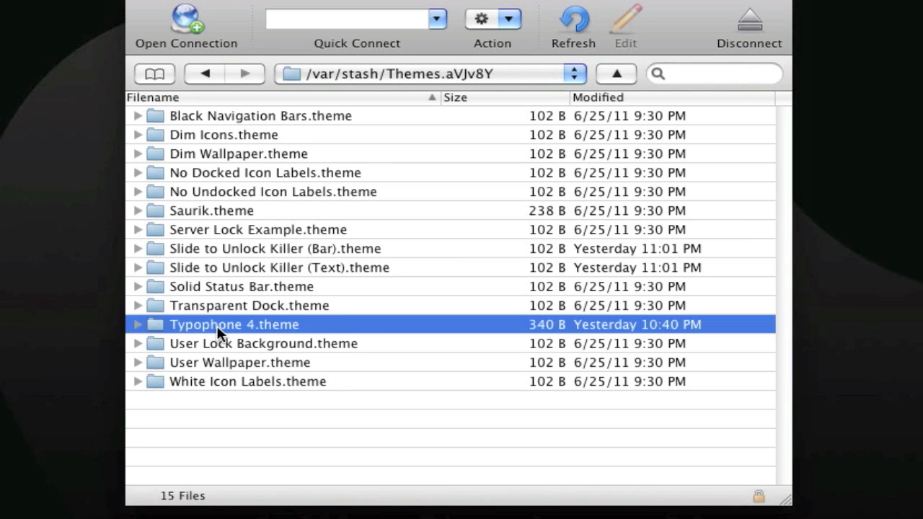
double_click(234, 325)
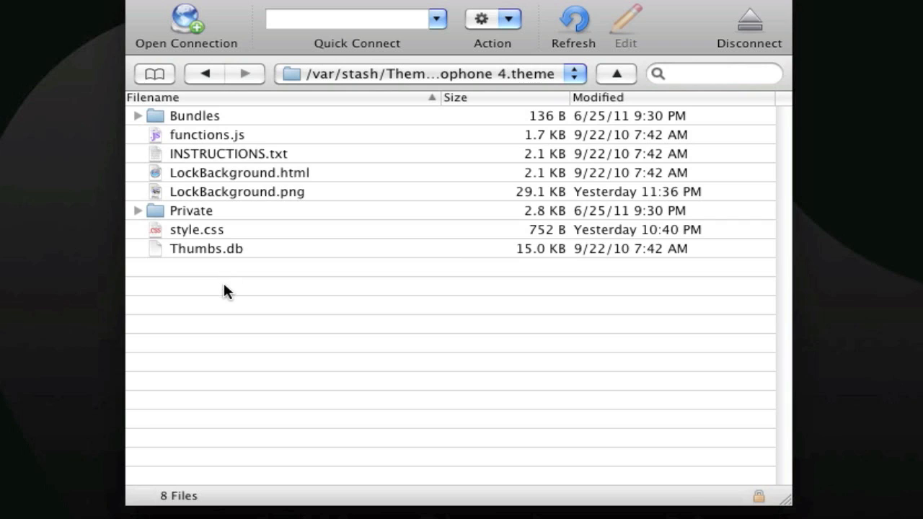
mouse_move(296, 222)
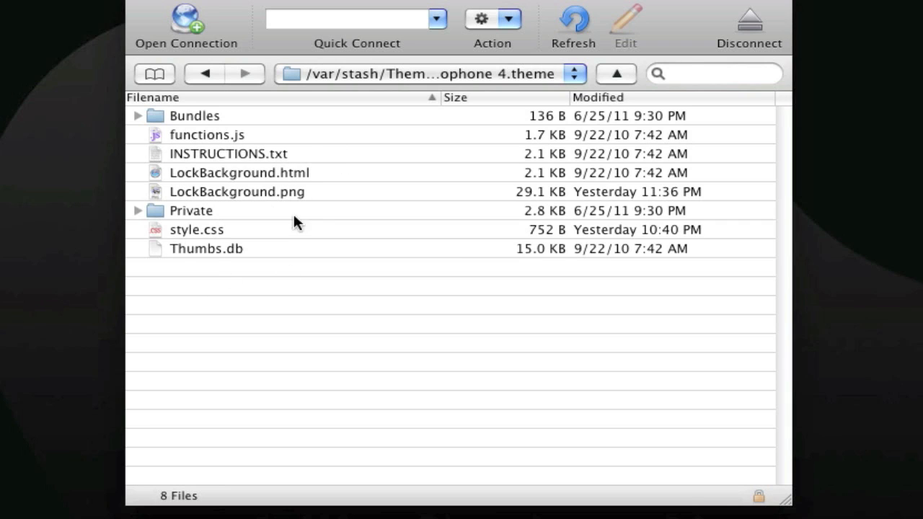
mouse_move(191, 302)
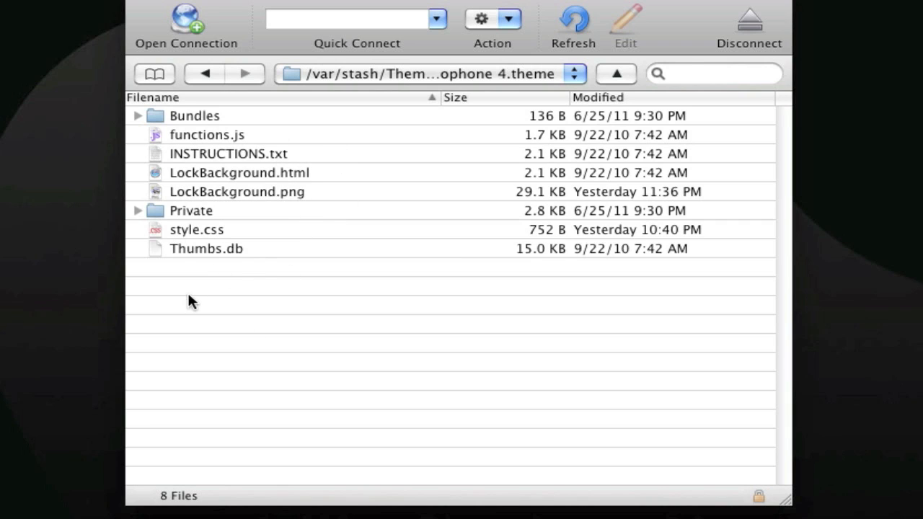
mouse_move(557, 252)
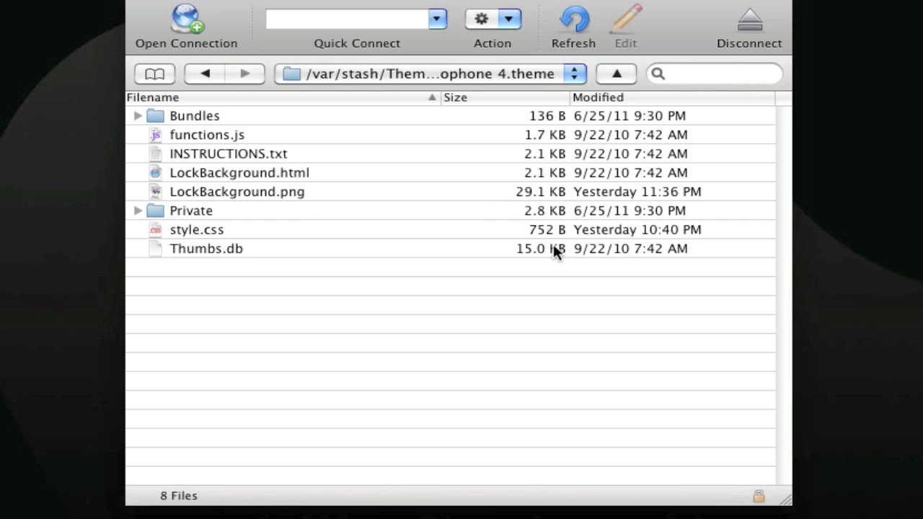
mouse_move(554, 251)
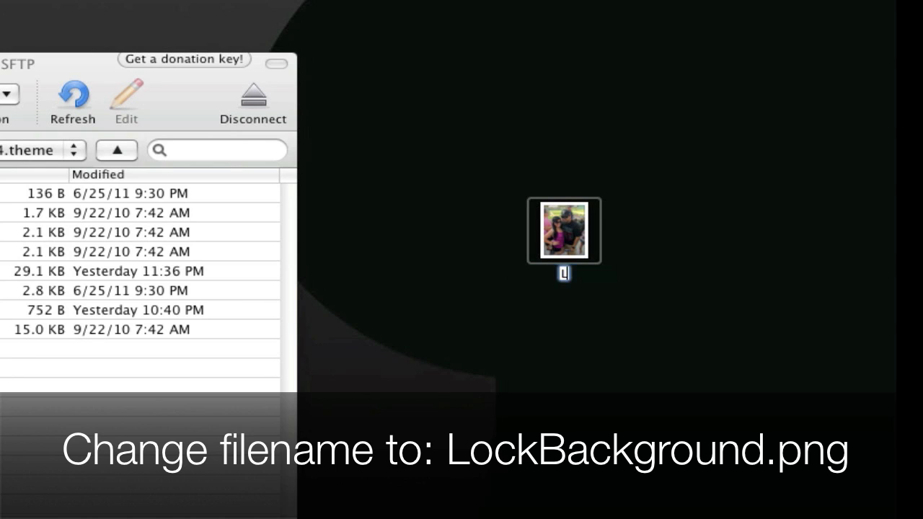
Step: Rename the desktop photo to LockBackground, keeping the .png extension
text(LockBackground.png)
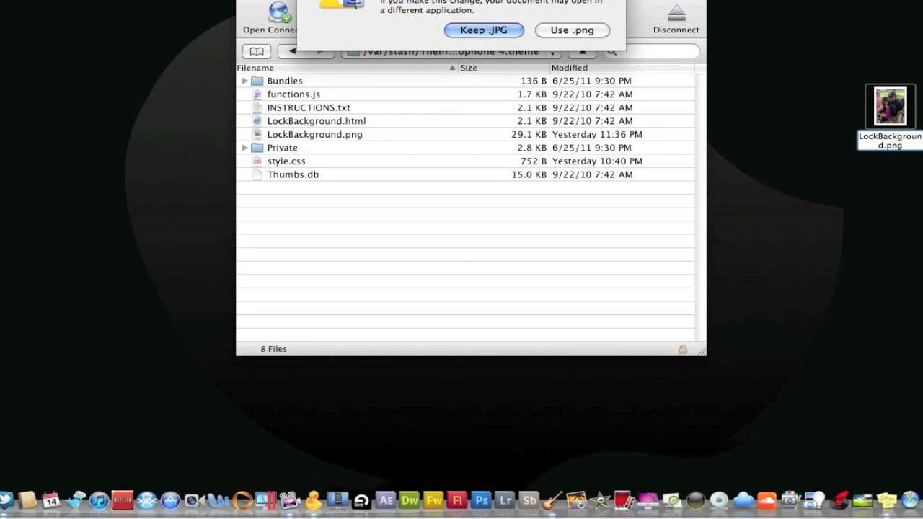
mouse_move(858, 151)
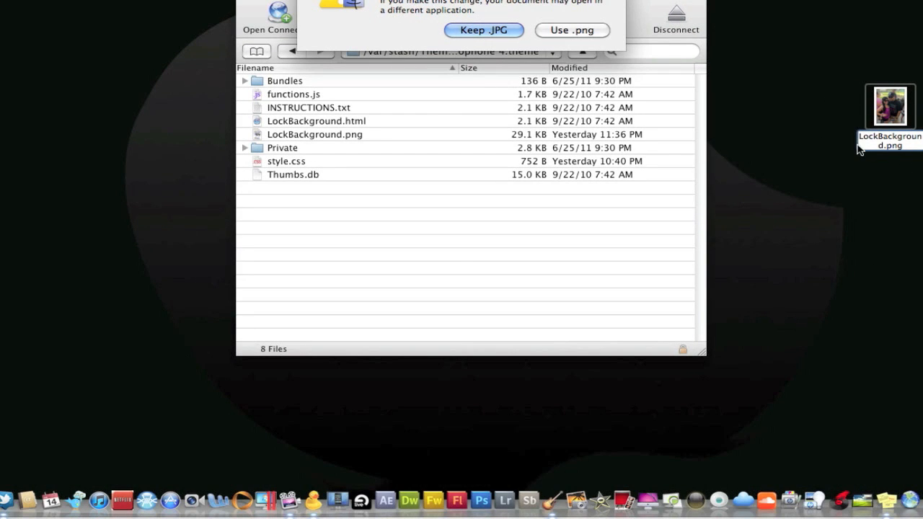
mouse_move(571, 42)
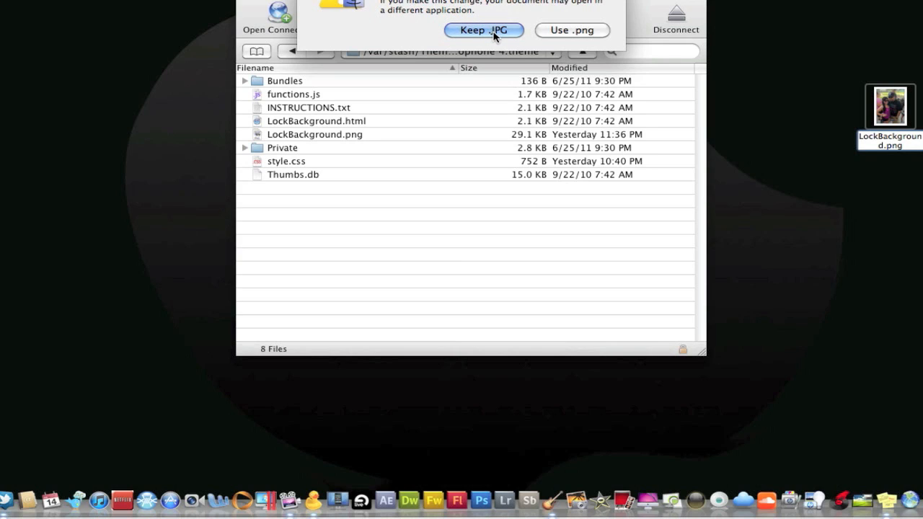
mouse_move(507, 35)
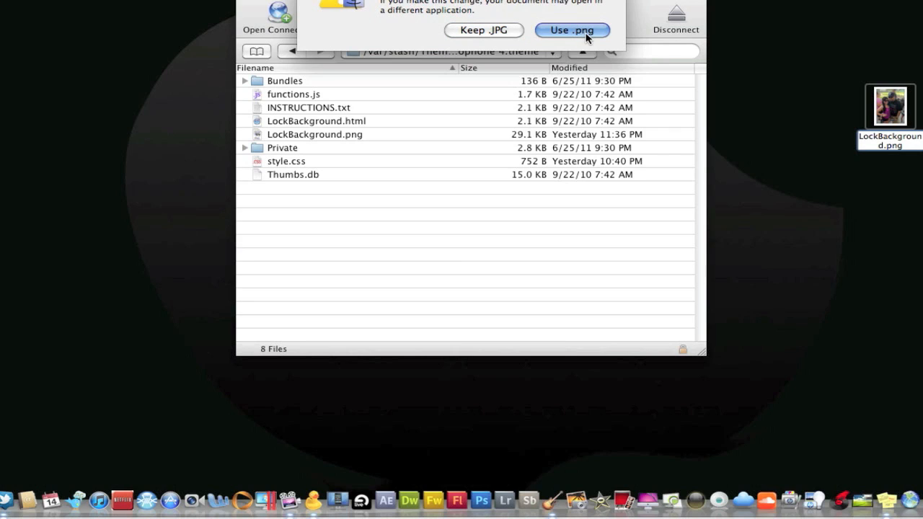
click(582, 31)
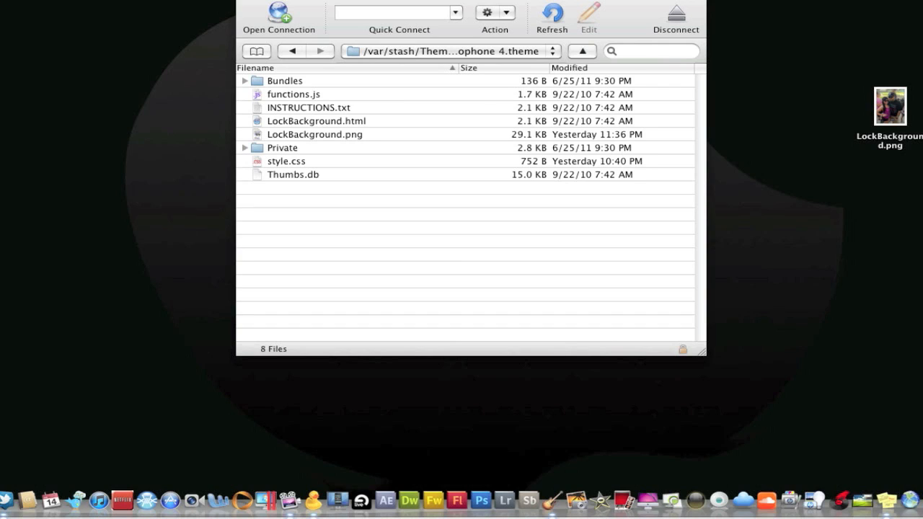
mouse_move(909, 147)
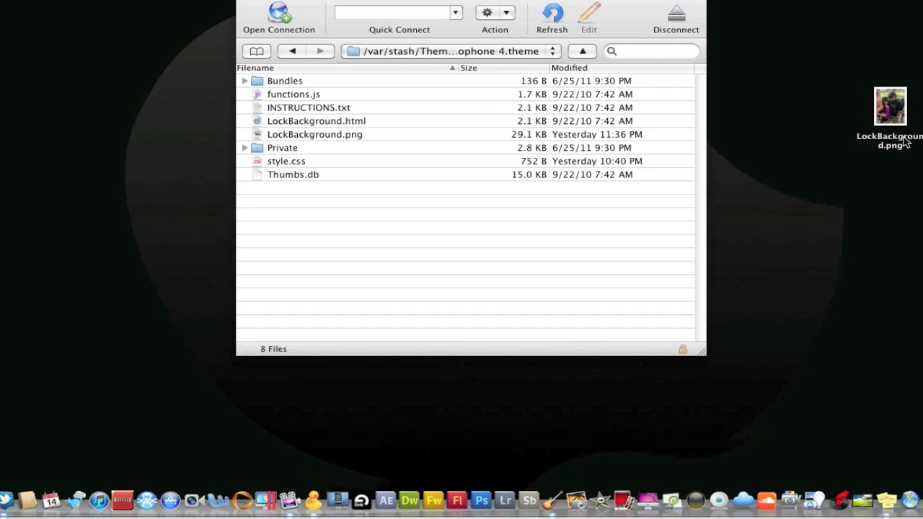
Step: Upload LockBackground.png into the theme folder, overwriting the existing lock background
click(891, 106)
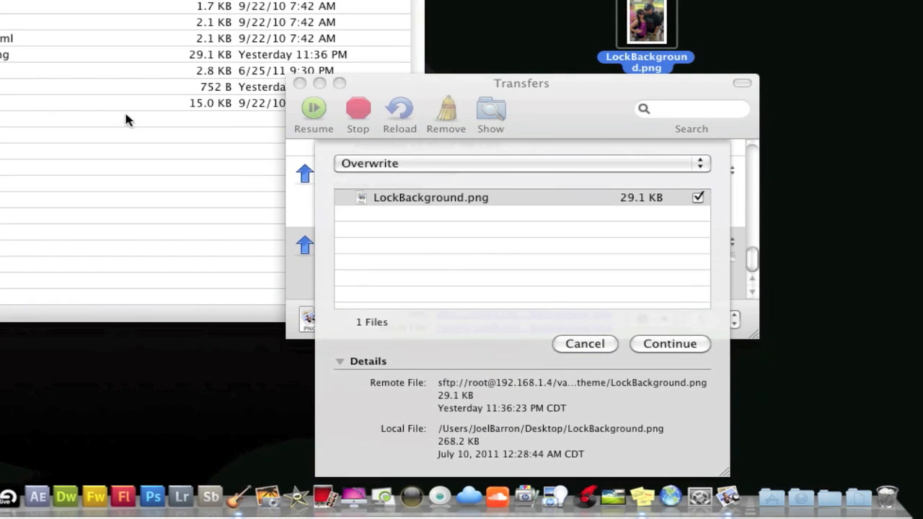
mouse_move(653, 355)
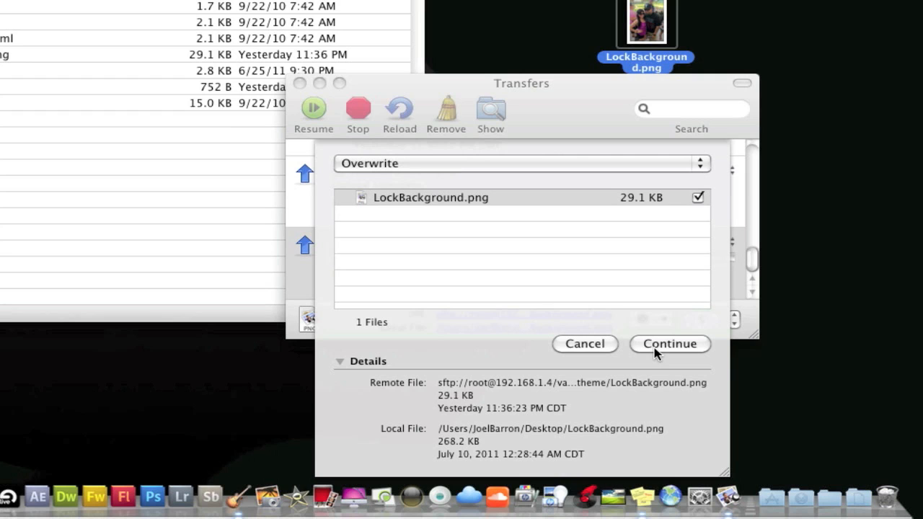
click(669, 343)
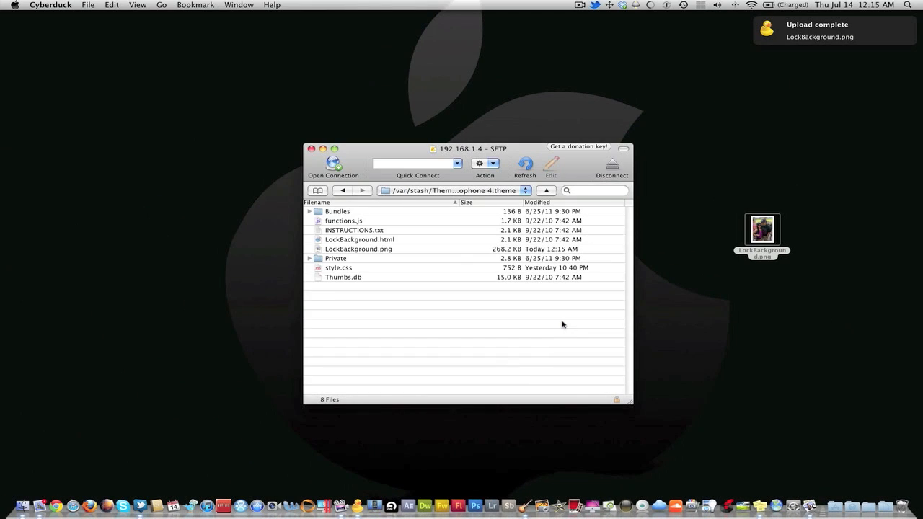
mouse_move(632, 210)
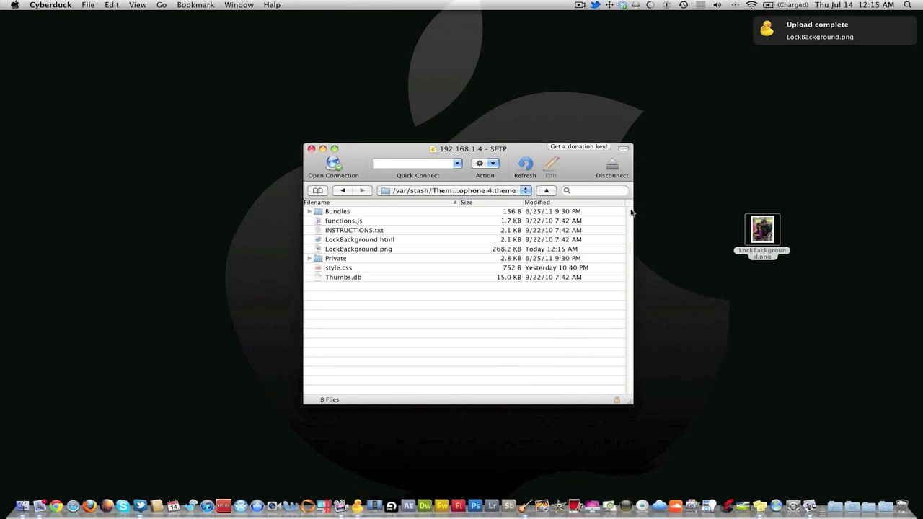
Step: Drag LockBackground.png back toward the desktop's right edge
drag(761, 230, 416, 257)
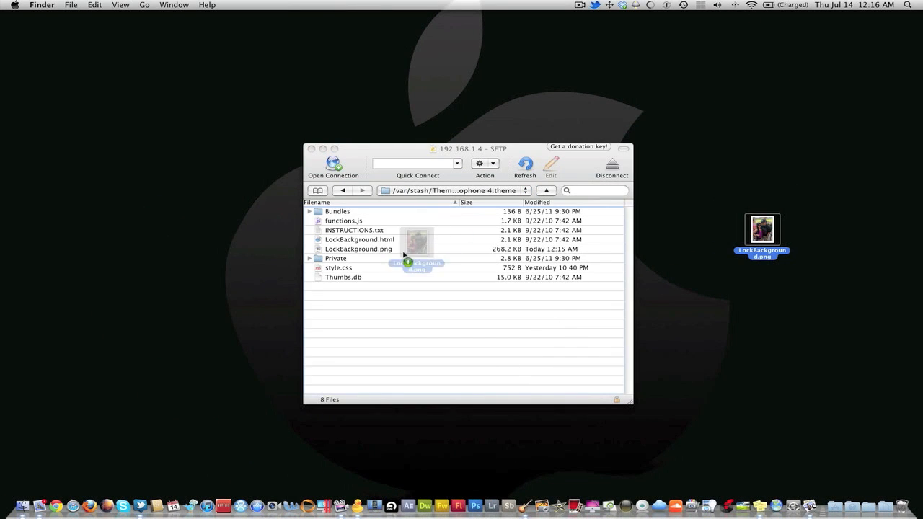
drag(415, 248, 761, 228)
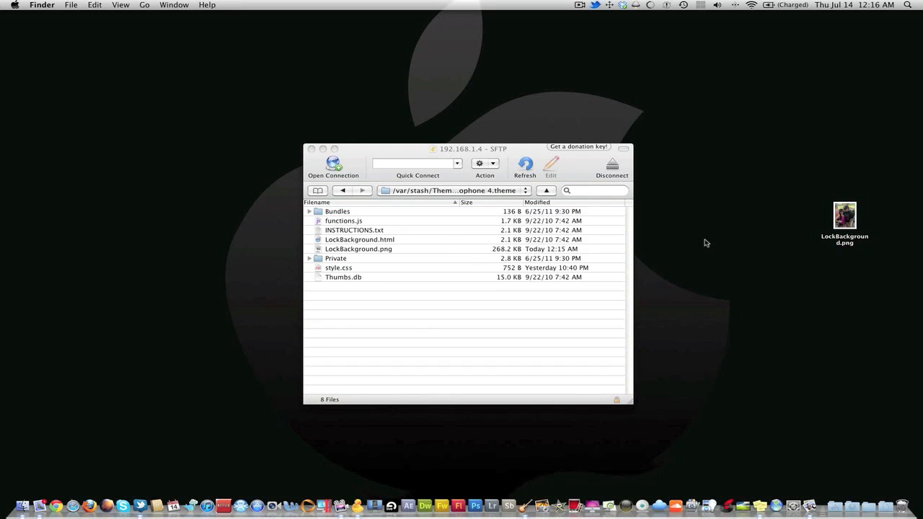
mouse_move(602, 256)
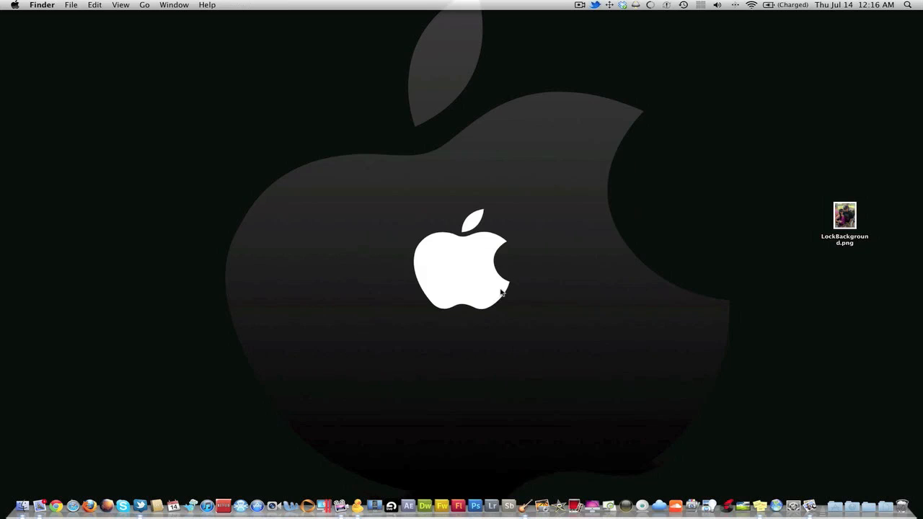
mouse_move(522, 291)
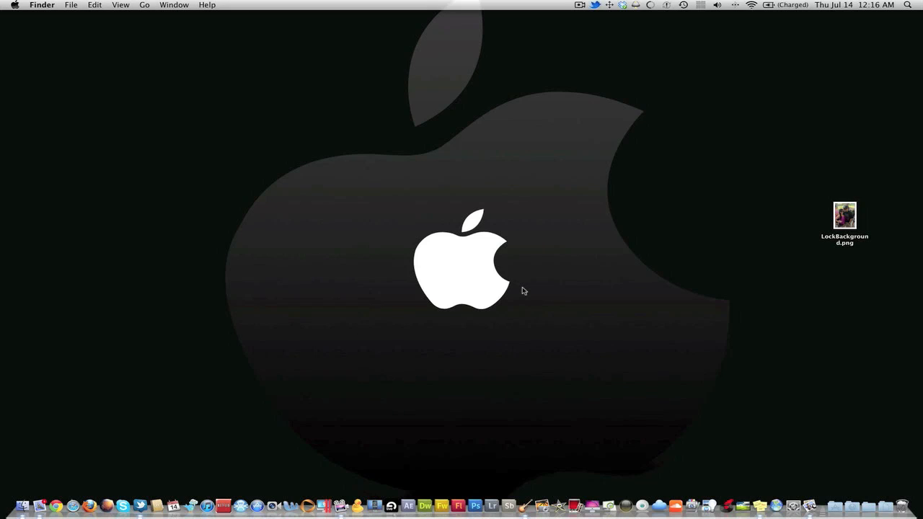